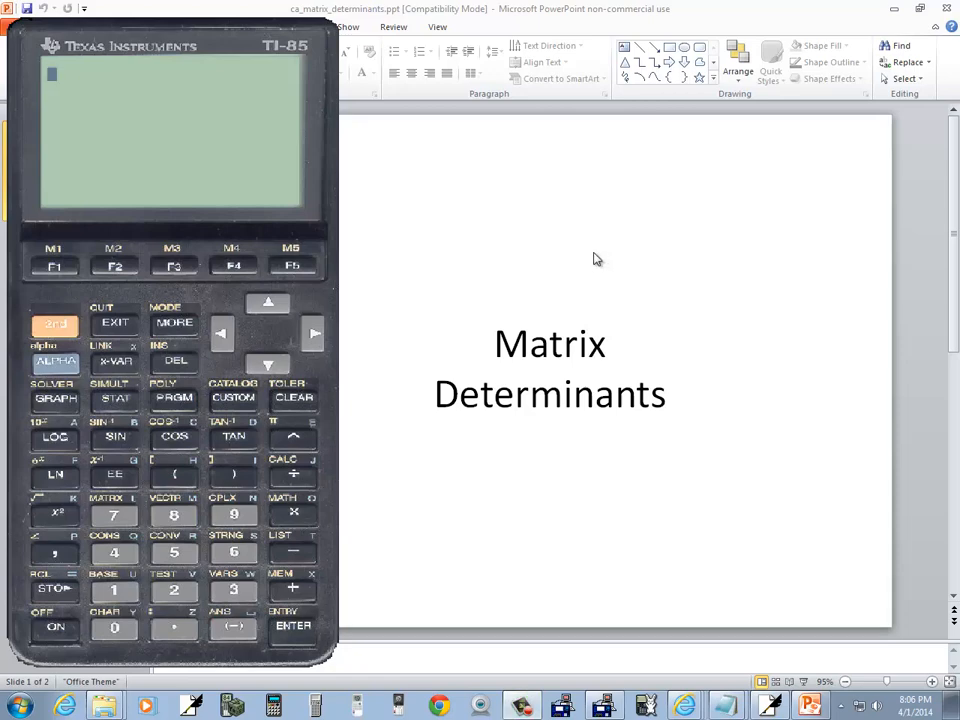
mouse_move(623, 300)
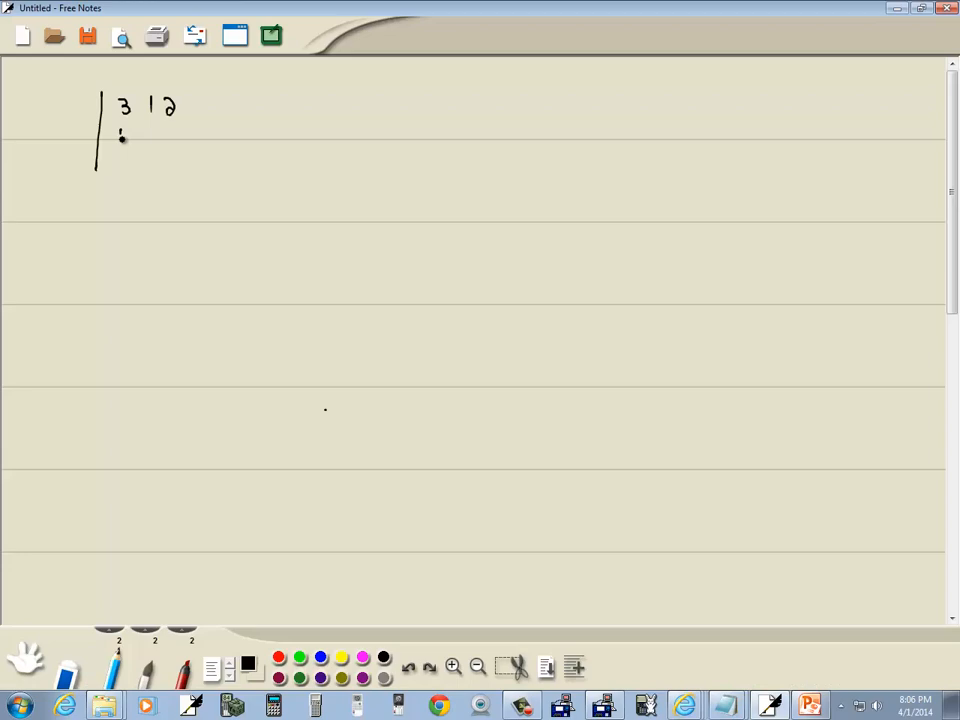
Write the next entry of the 3×3 determinant (rows 3 1 2, 4 5 6, 7 8 9).
left_click(810, 705)
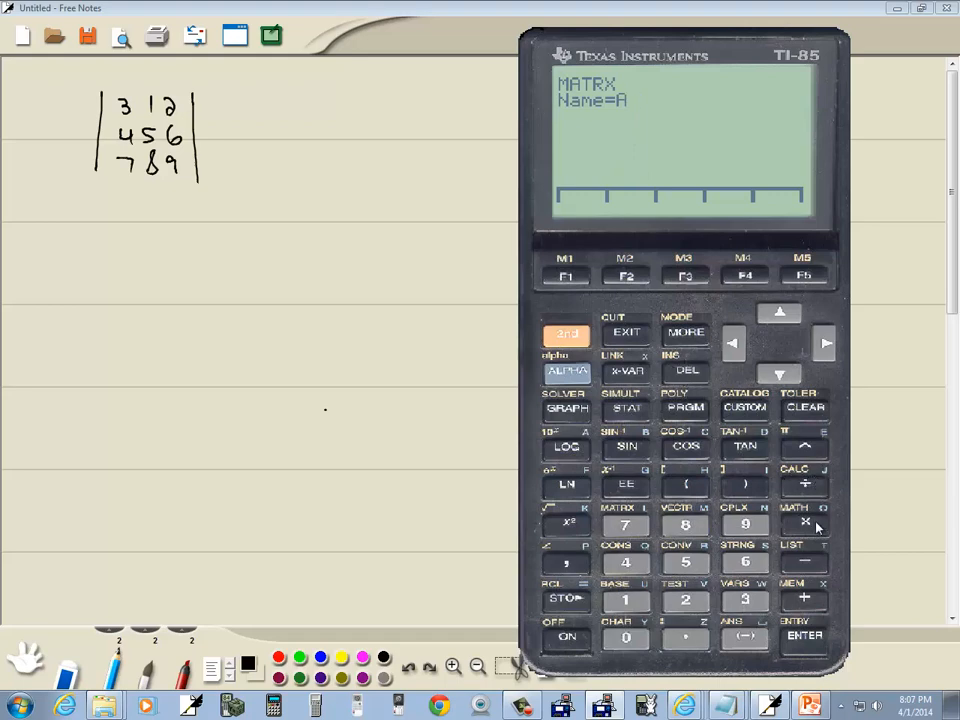
Confirm A as the name of the new TI-85 matrix.
left_click(804, 635)
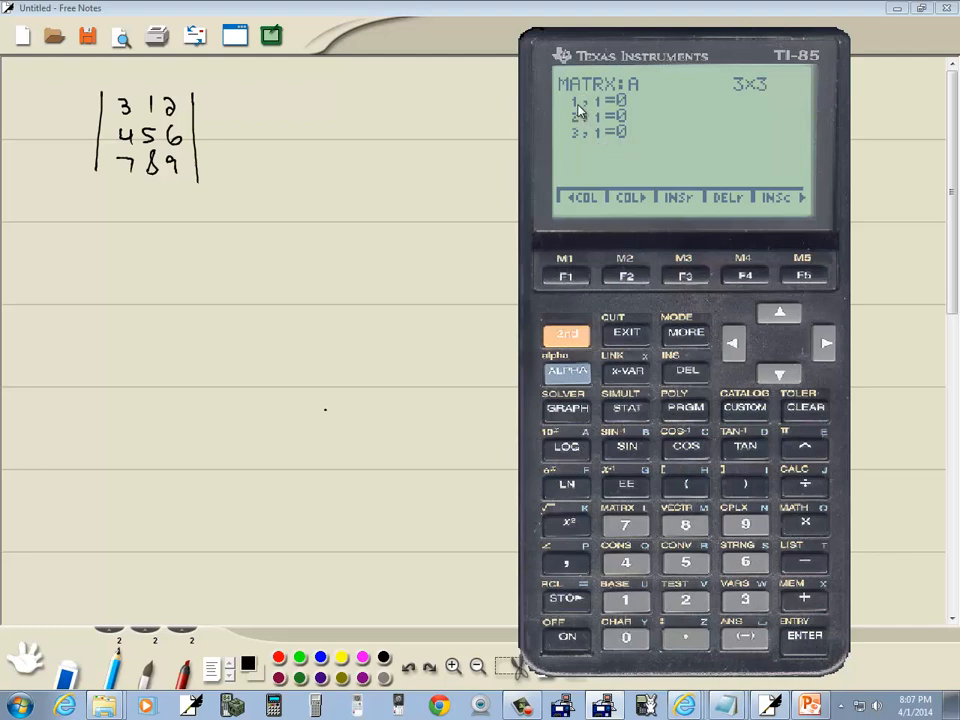
mouse_move(600, 113)
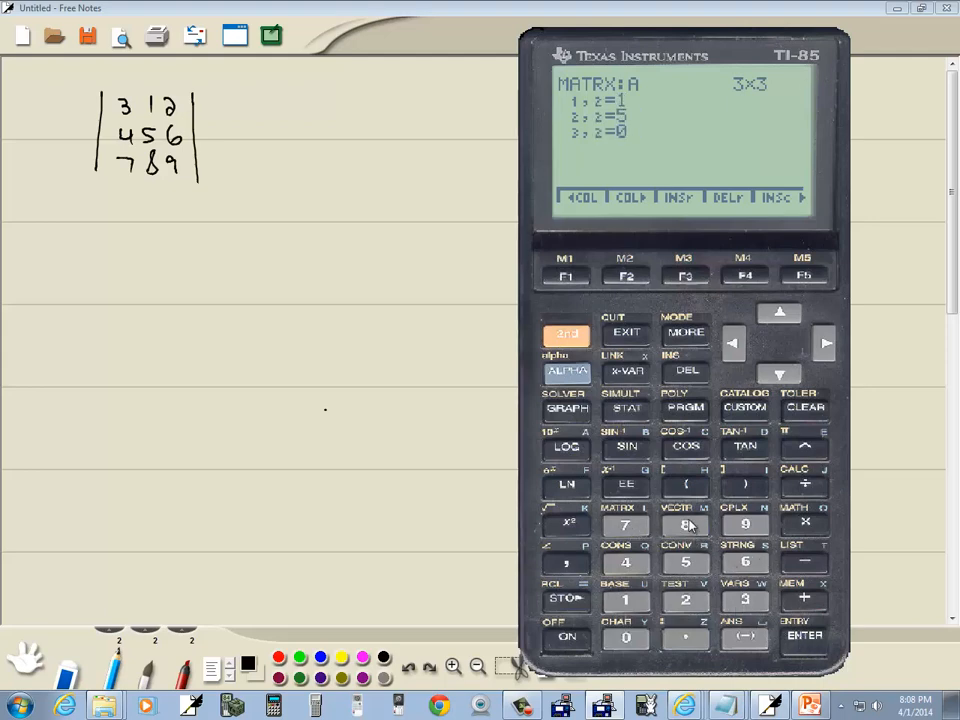
Enter 8 as the row 3, column 2 element of matrix A.
left_click(803, 636)
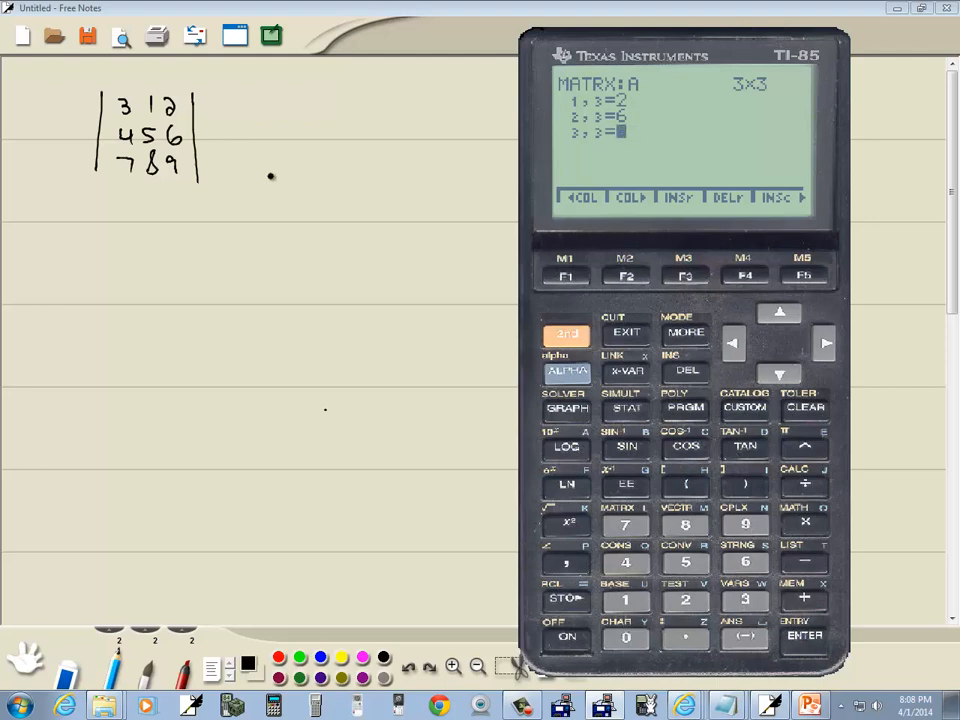
Key in 9 as the final element (row 3, column 3) of matrix A.
type("9")
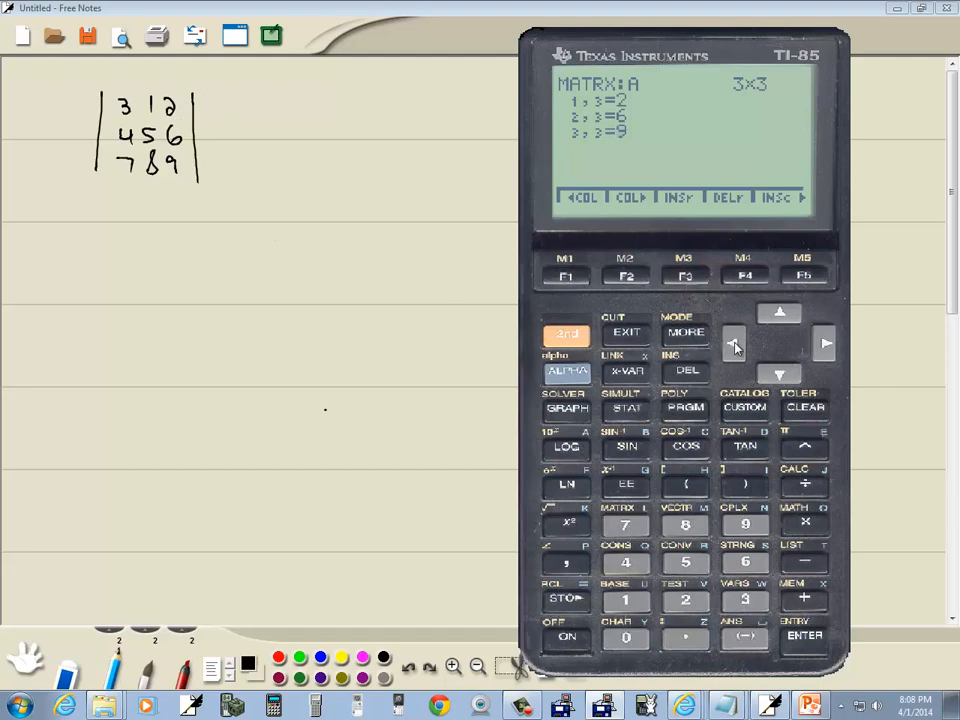
mouse_move(765, 295)
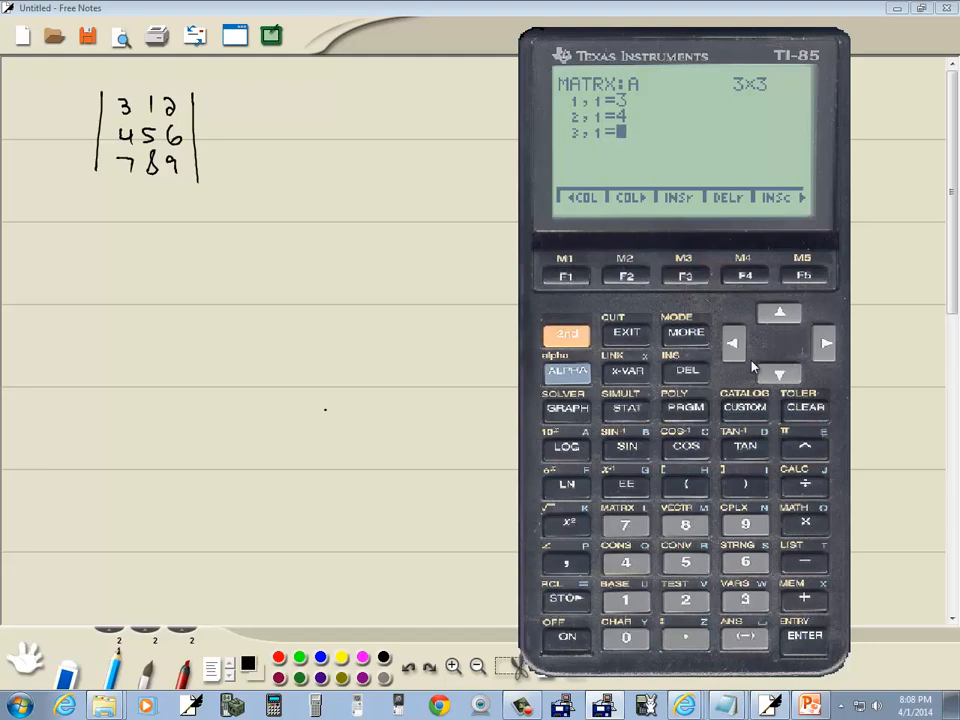
Exit the matrix editor and insert det from the MATRX MATH menu on the home screen.
left_click(625, 331)
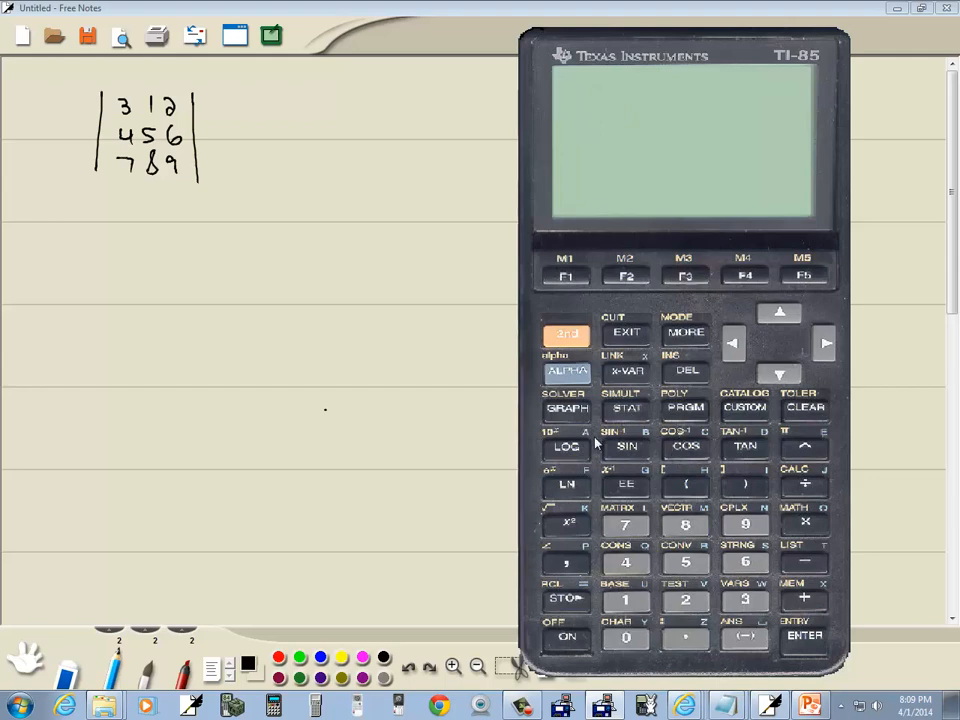
left_click(566, 333)
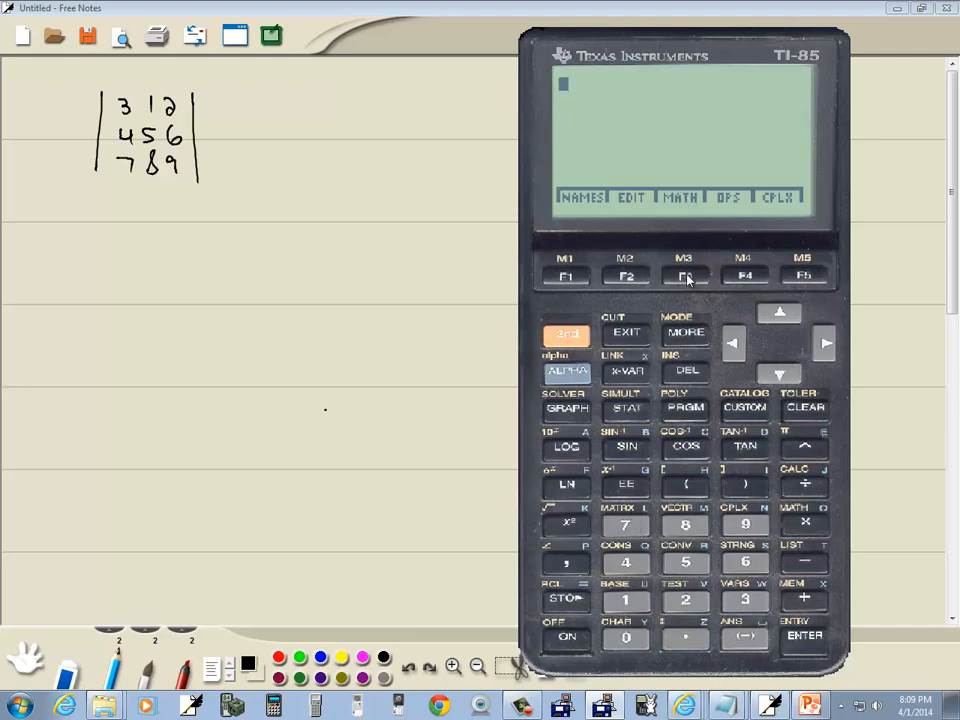
left_click(685, 276)
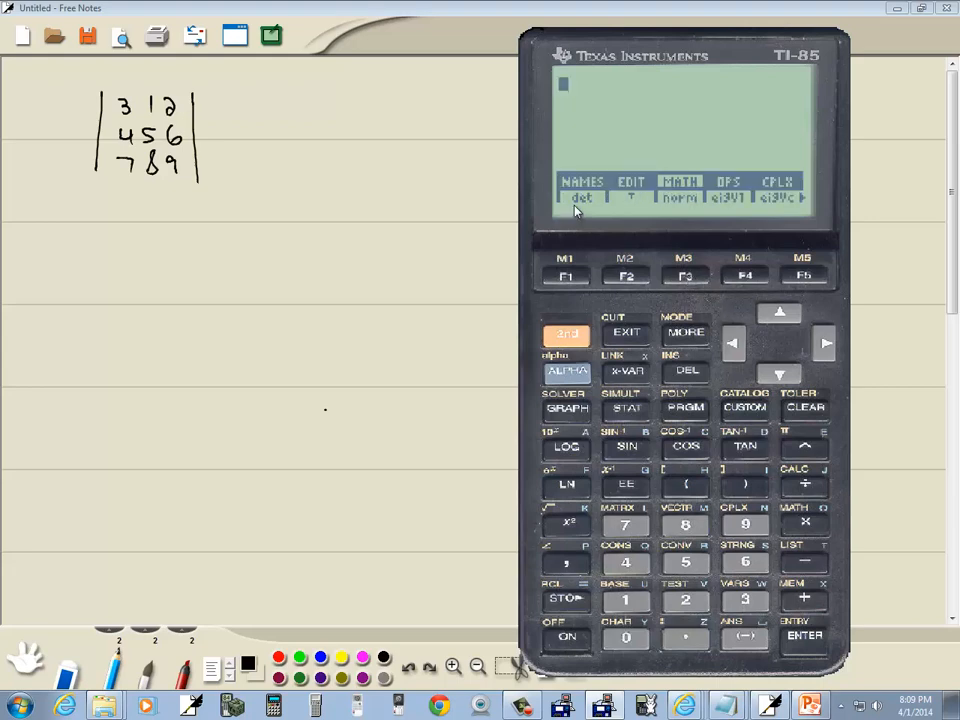
mouse_move(589, 209)
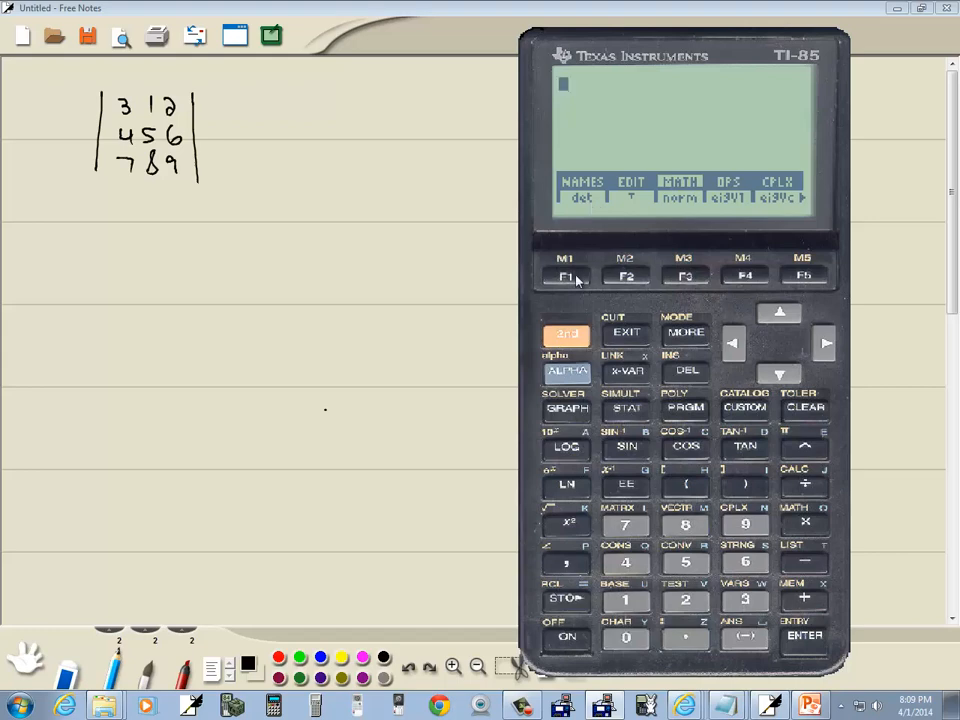
left_click(566, 276)
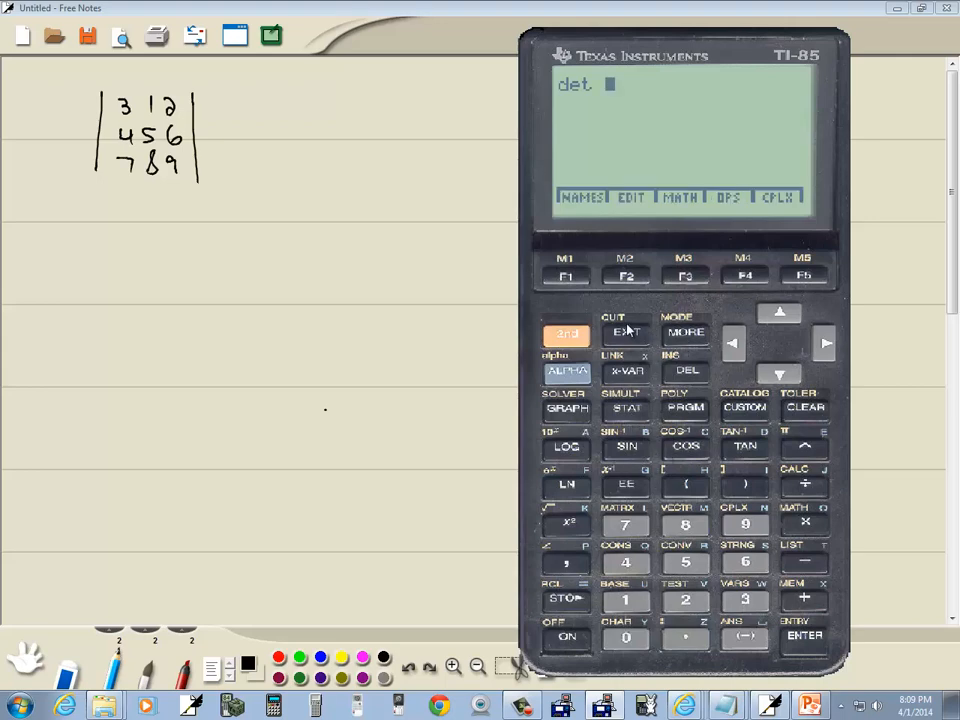
mouse_move(585, 230)
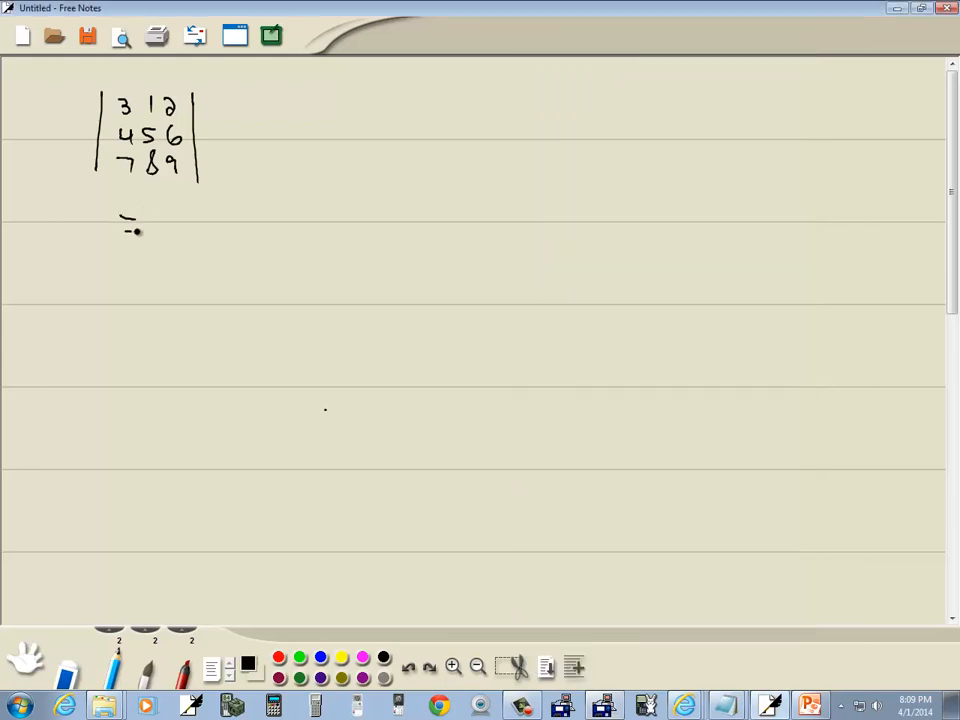
Write '= -9' under the matrix in Free Notes and clear the TI-85 screen.
left_click_drag(150, 230, 200, 255)
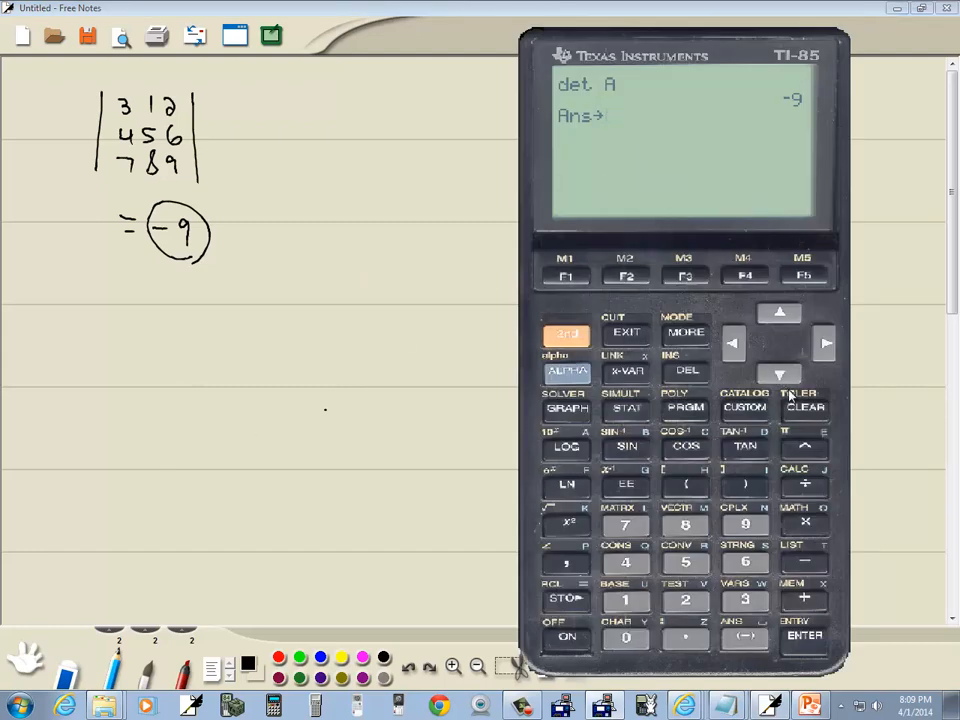
left_click(805, 407)
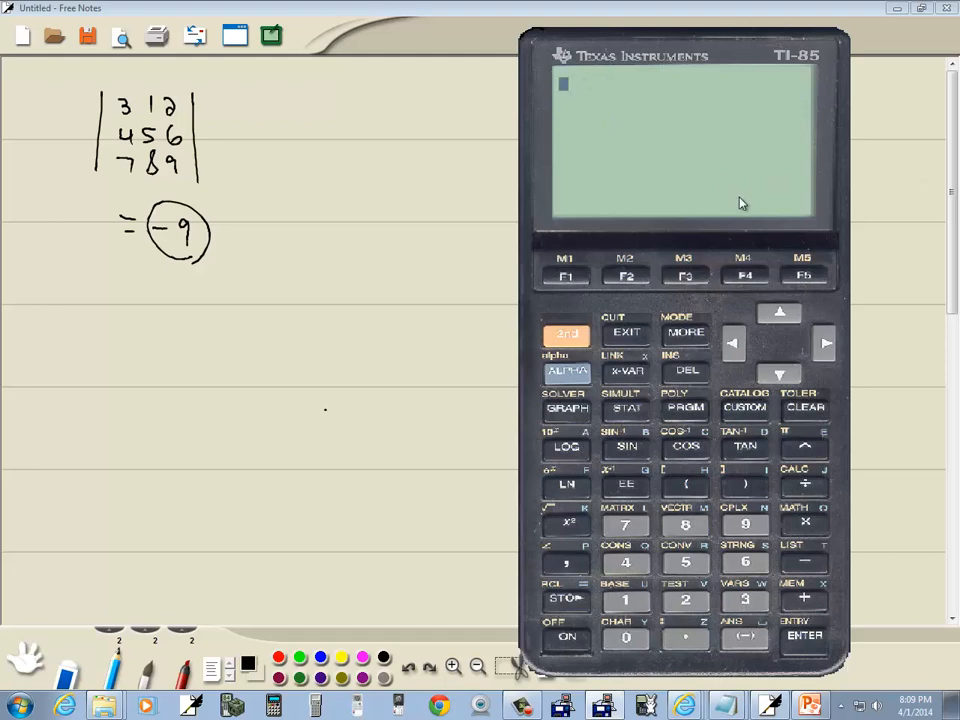